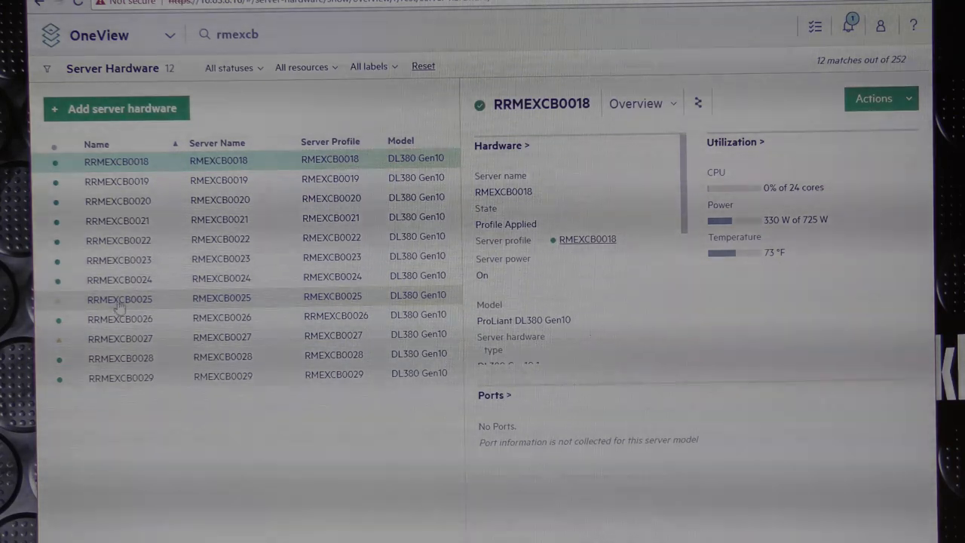
Show server RRMEXCB0025's overview and scroll down to its iLO address
{"action": "left_click", "coordinate": [118, 299]}
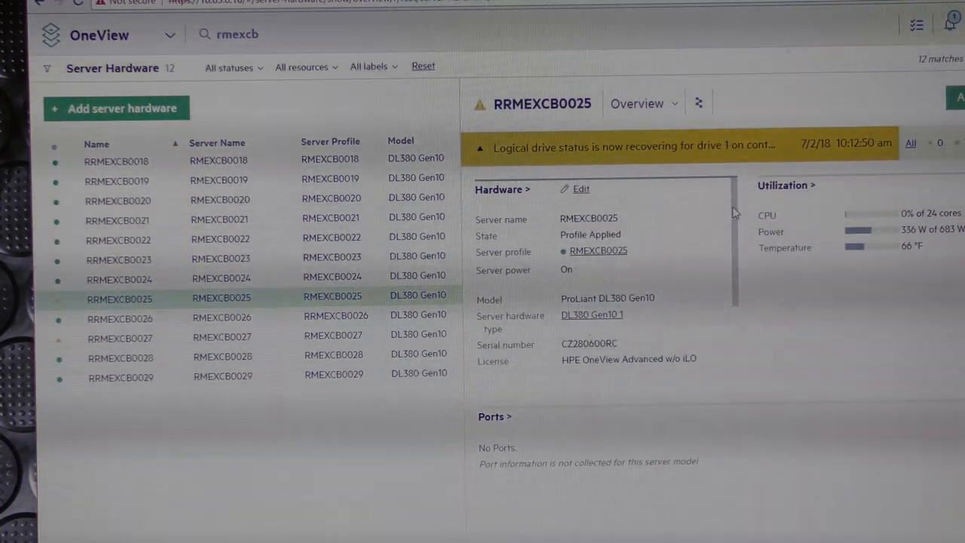
{"action": "scroll", "scroll_direction": "down", "scroll_amount": 3}
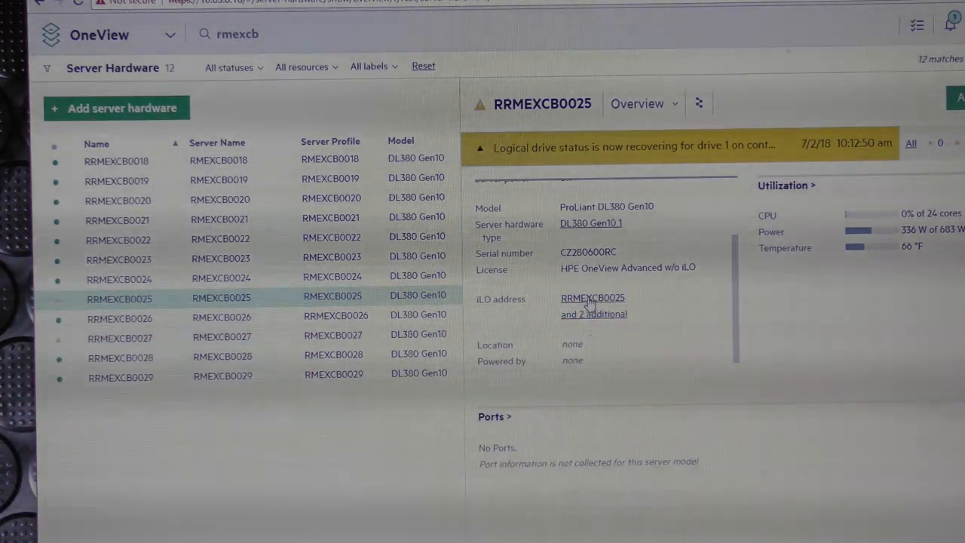
Launch iLO 5 from the iLO address link to see the Health Summary with Storage Degraded
{"action": "left_click", "coordinate": [593, 299]}
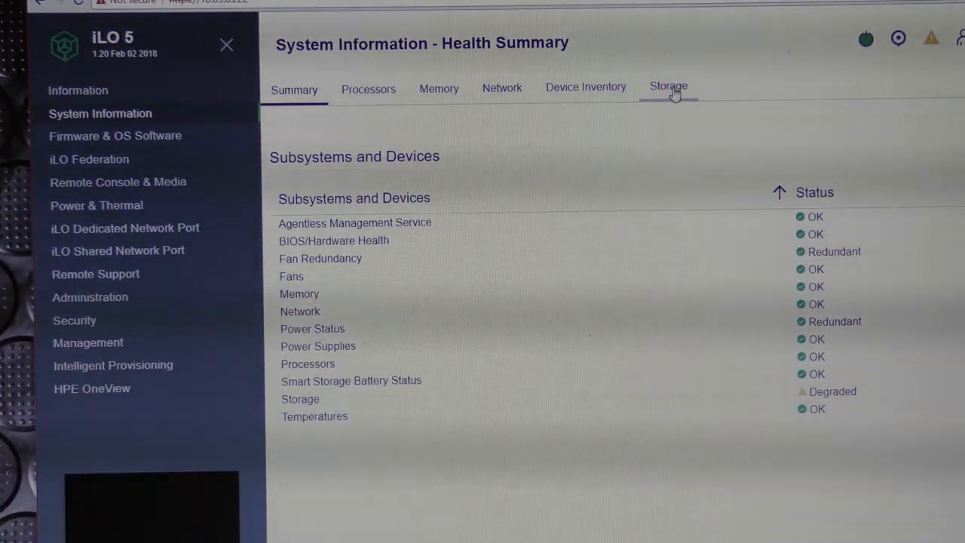
Review Storage Information: Logical Drive 01 degraded, drive in Port 3I Box 3 Bay 4 Failed
{"action": "left_click", "coordinate": [668, 86]}
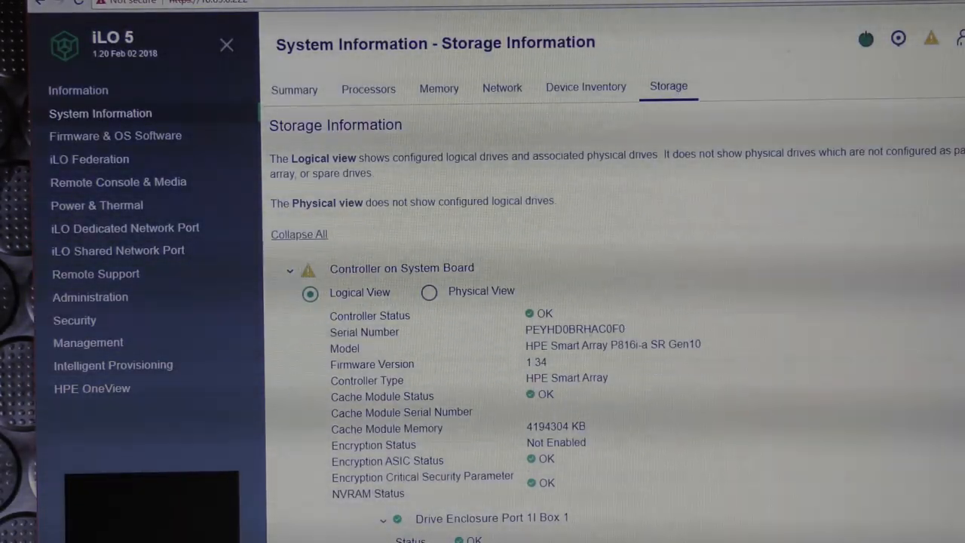
{"action": "scroll", "scroll_direction": "down", "scroll_amount": 3}
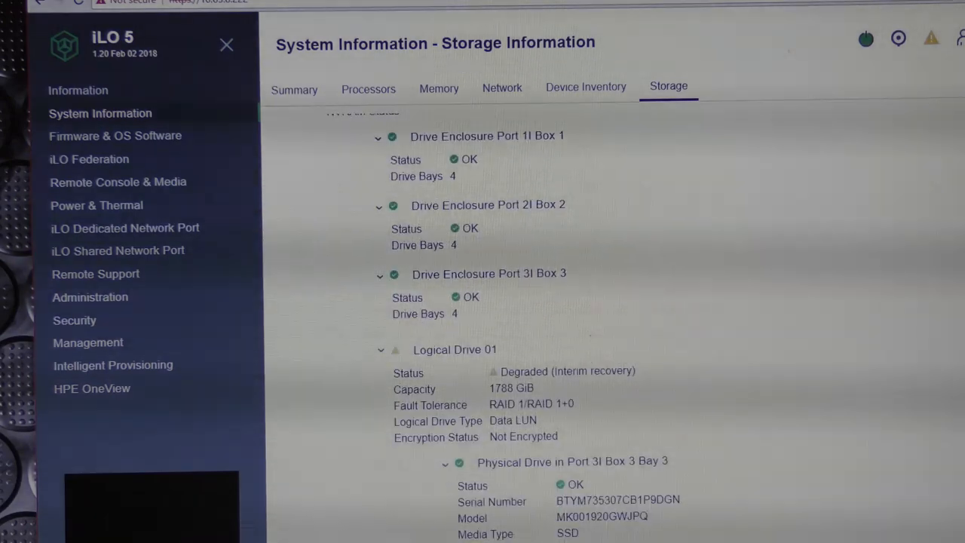
{"action": "scroll", "scroll_direction": "down", "scroll_amount": 3}
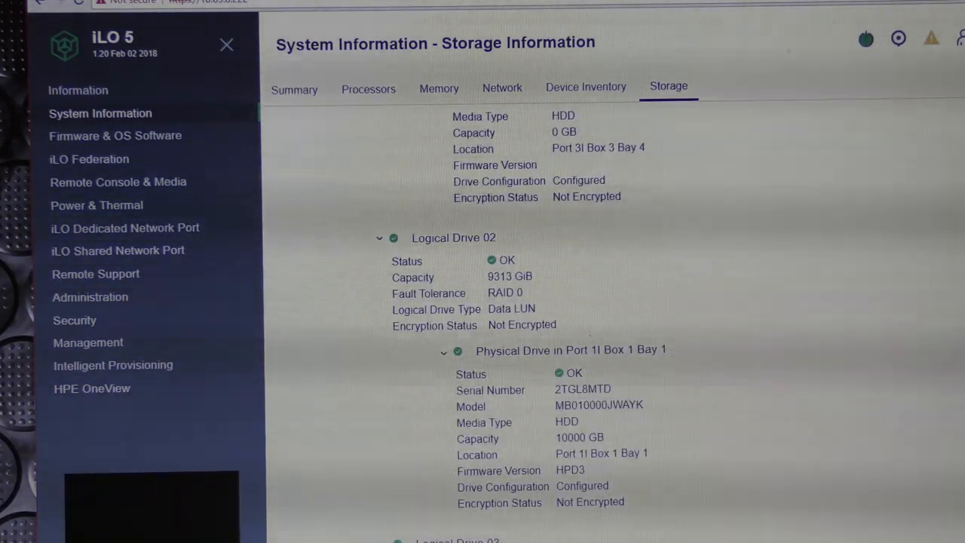
{"action": "scroll", "scroll_direction": "down", "scroll_amount": 3}
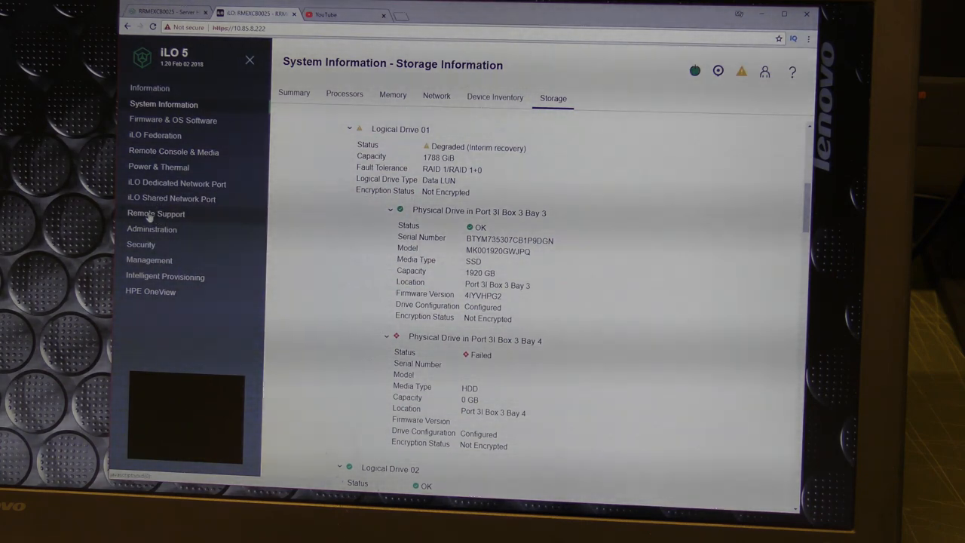
Enable Maintenance Mode for 4 Hours under Remote Support Service Events and apply it
{"action": "left_click", "coordinate": [155, 214]}
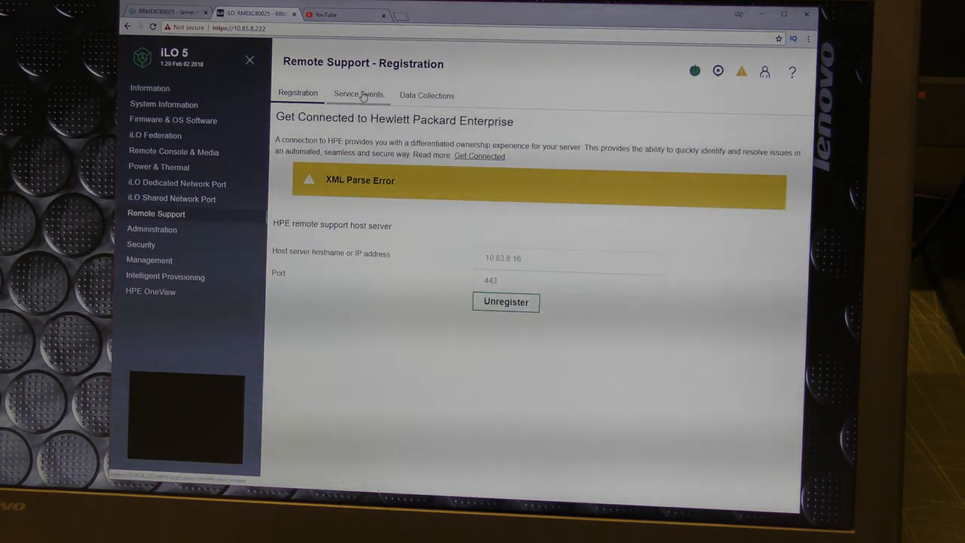
{"action": "left_click", "coordinate": [358, 93]}
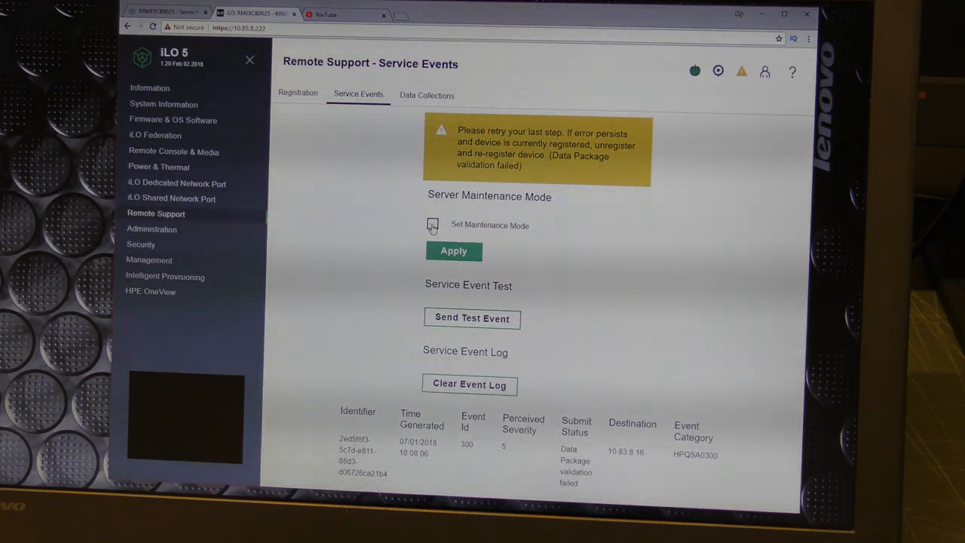
{"action": "left_click", "coordinate": [432, 225]}
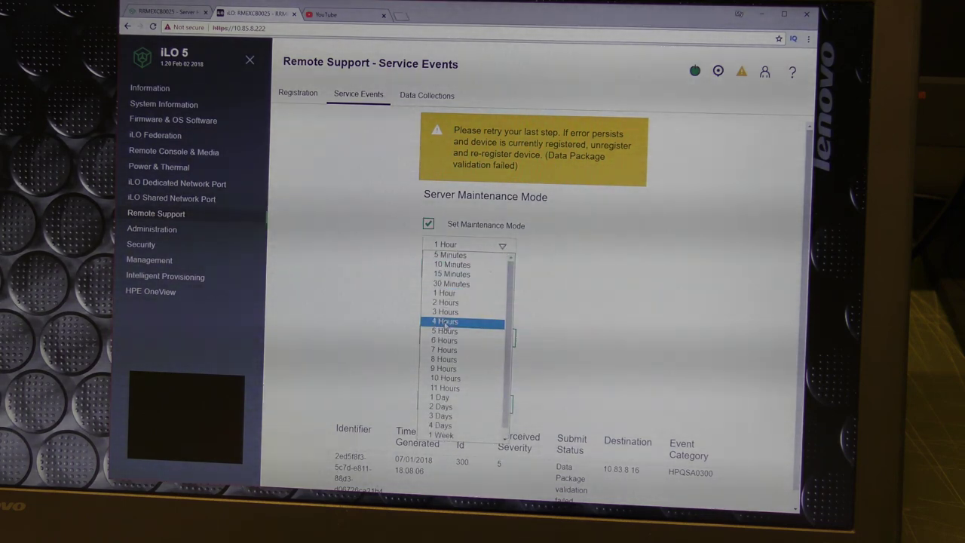
{"action": "left_click", "coordinate": [444, 321]}
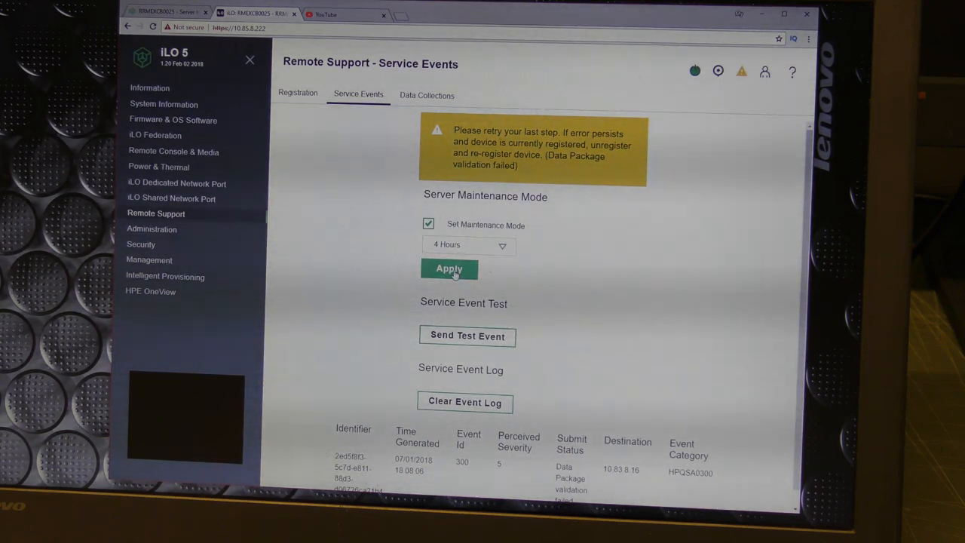
{"action": "left_click", "coordinate": [448, 269]}
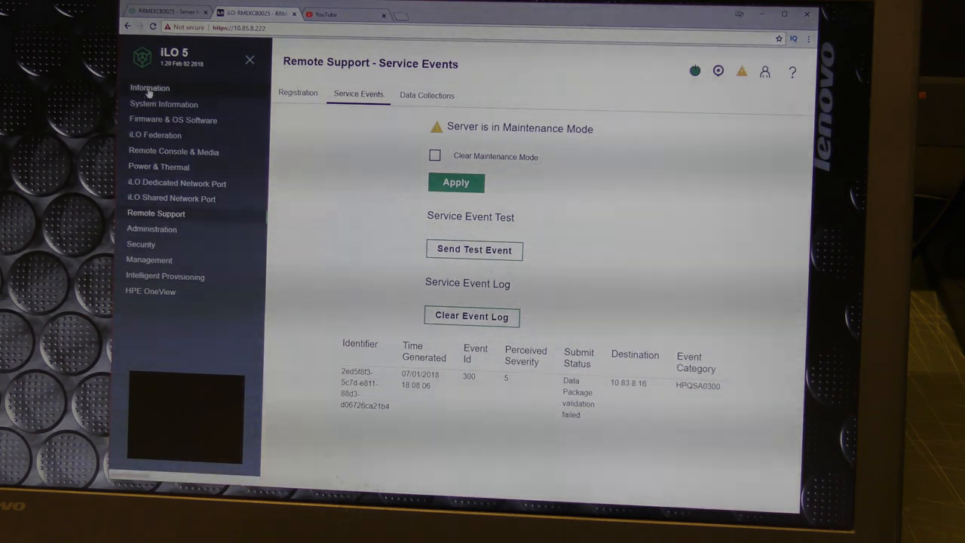
{"action": "left_click", "coordinate": [151, 88]}
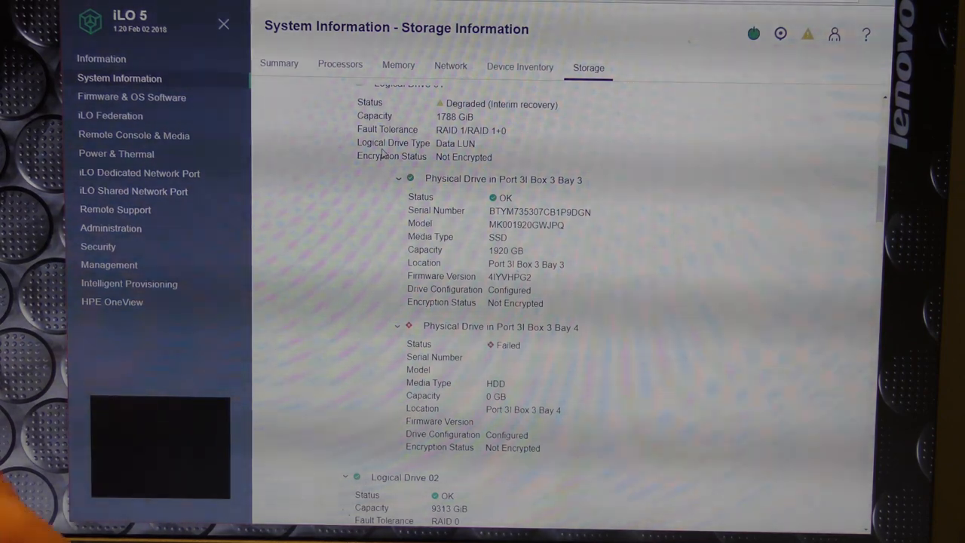
{"action": "left_click", "coordinate": [101, 59]}
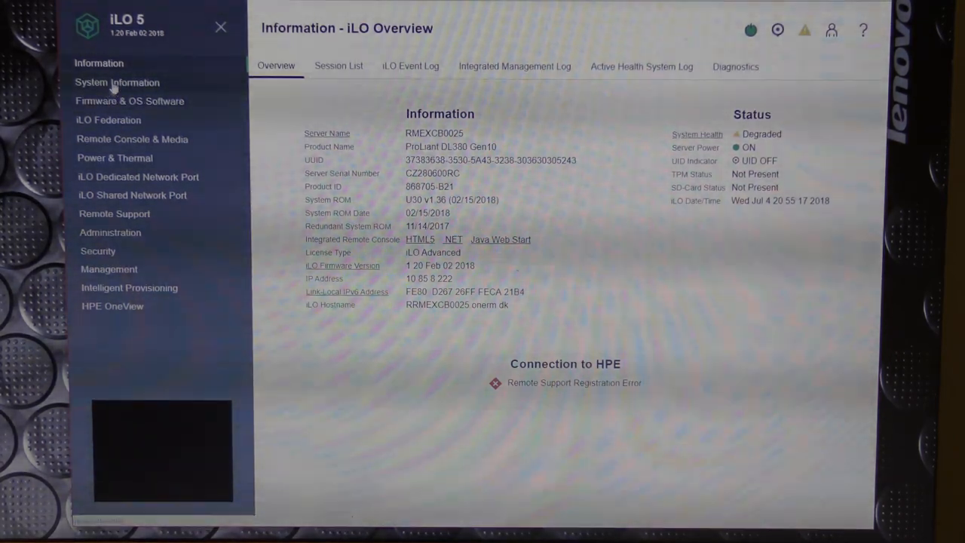
{"action": "left_click", "coordinate": [116, 82]}
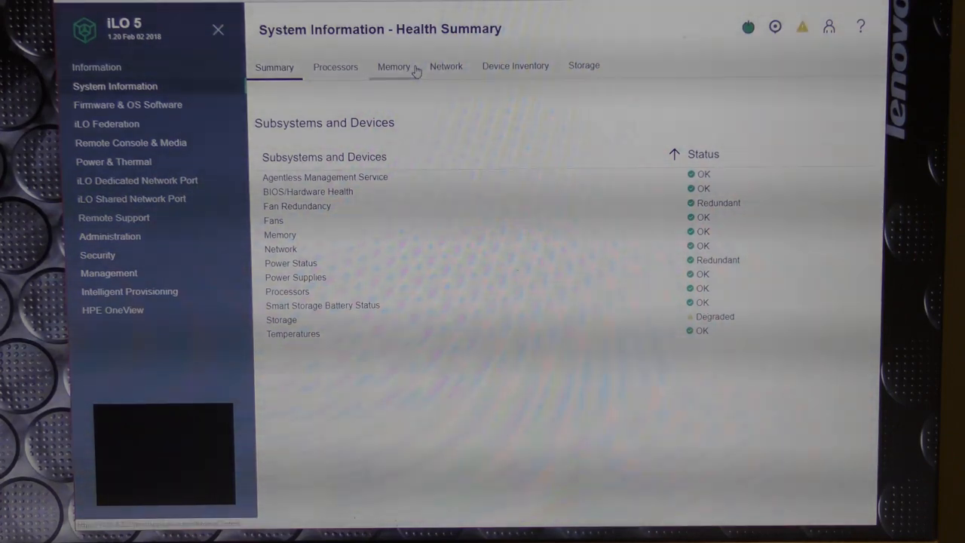
{"action": "left_click", "coordinate": [584, 66]}
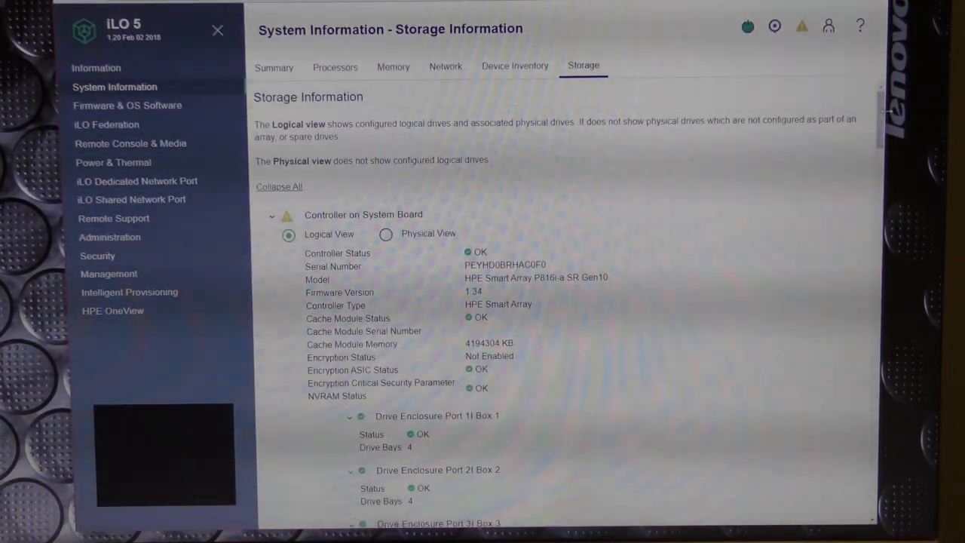
{"action": "scroll", "scroll_direction": "down", "scroll_amount": 3}
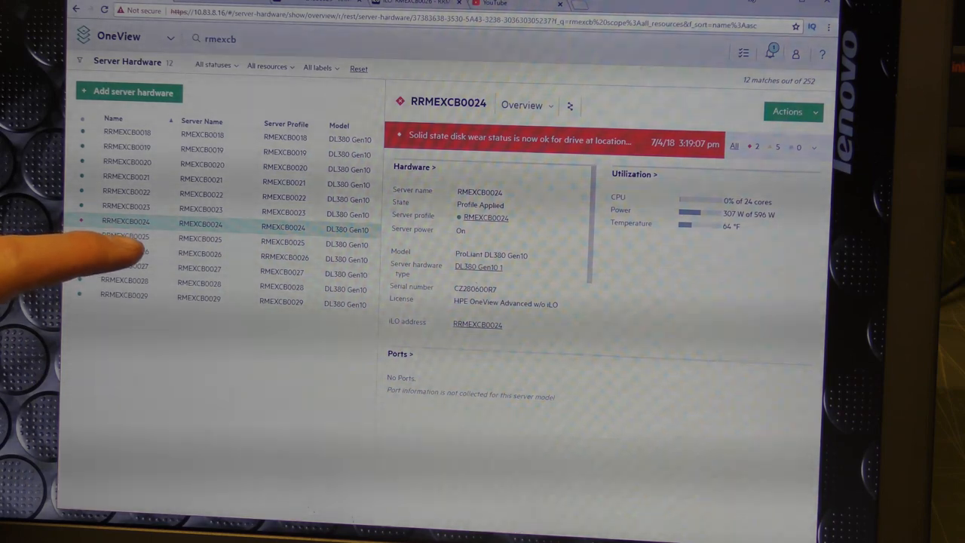
{"action": "mouse_move", "coordinate": [68, 249]}
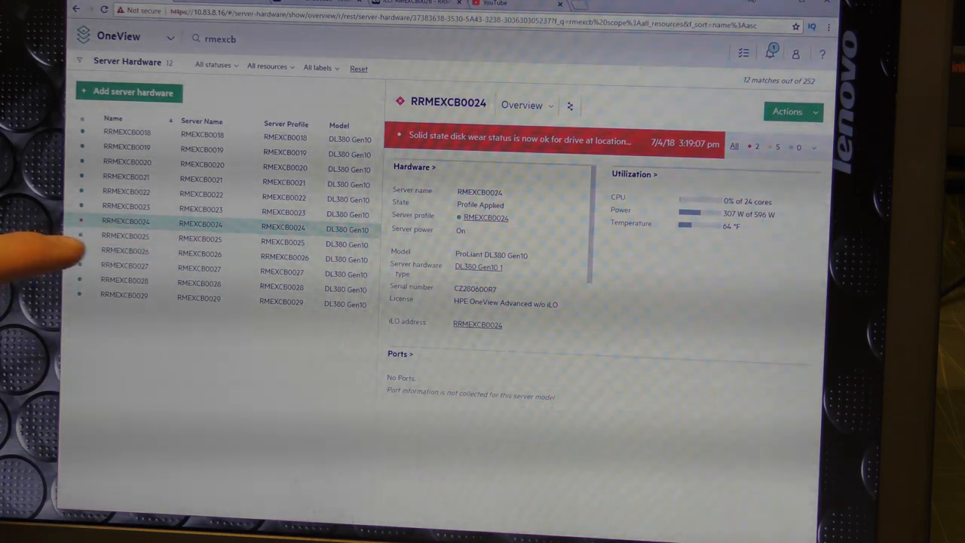